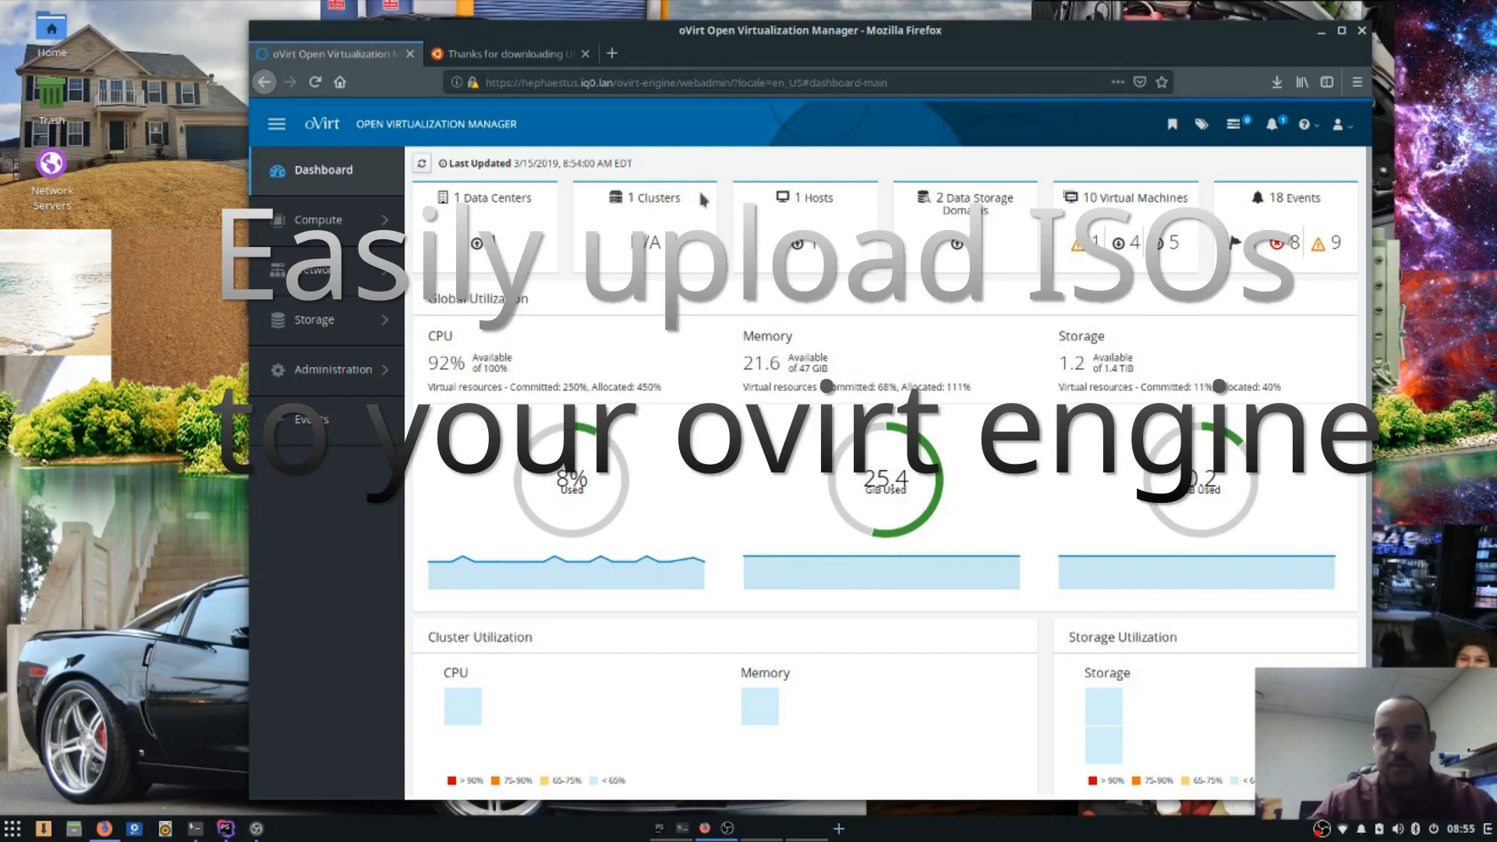
# Go to Storage > Disks and show the Upload choices for disk images.
pyautogui.click(318, 218)
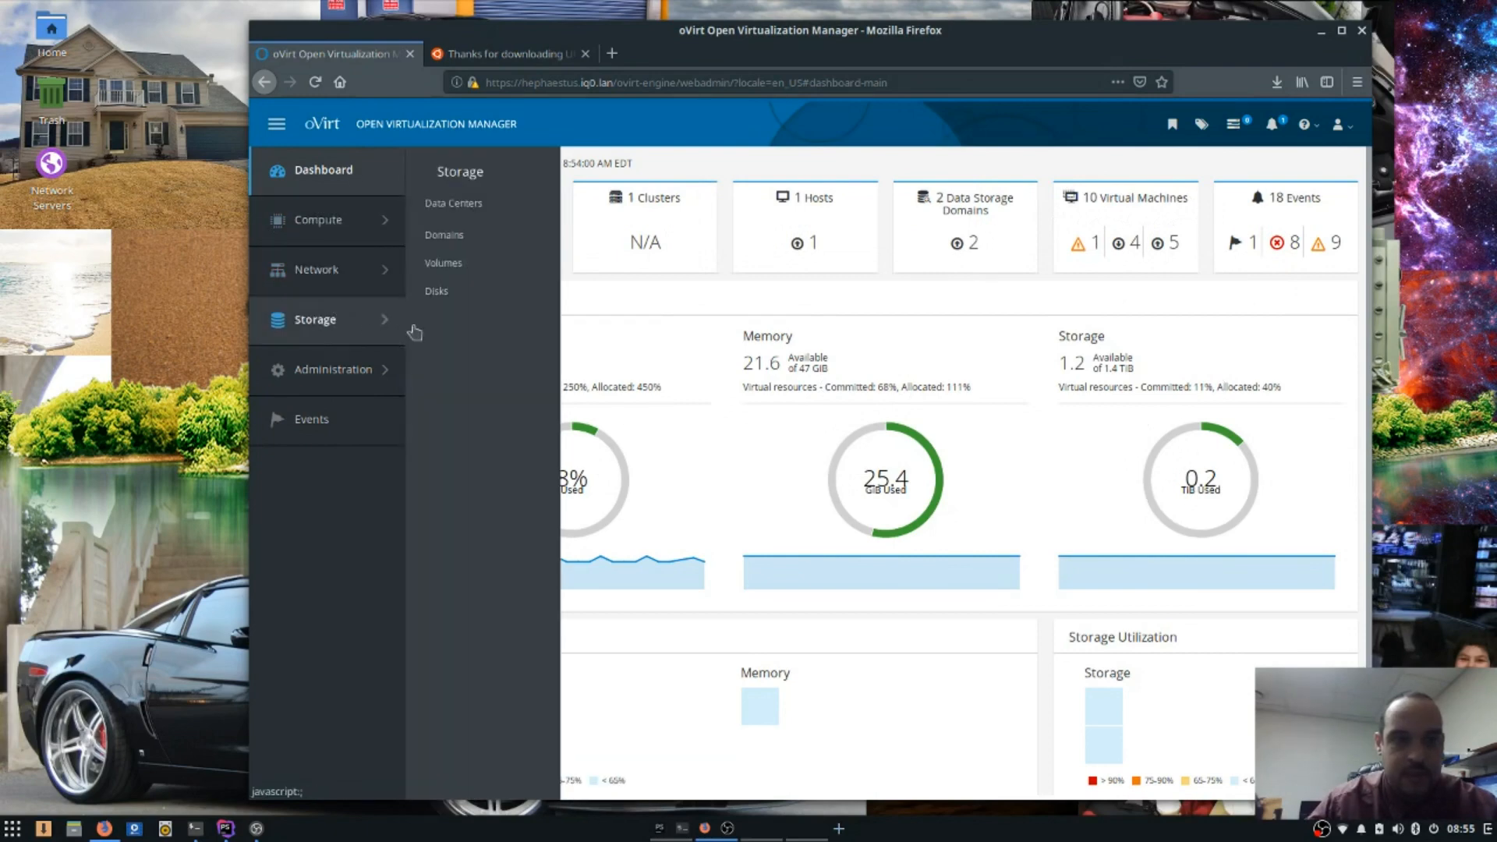
pyautogui.click(436, 291)
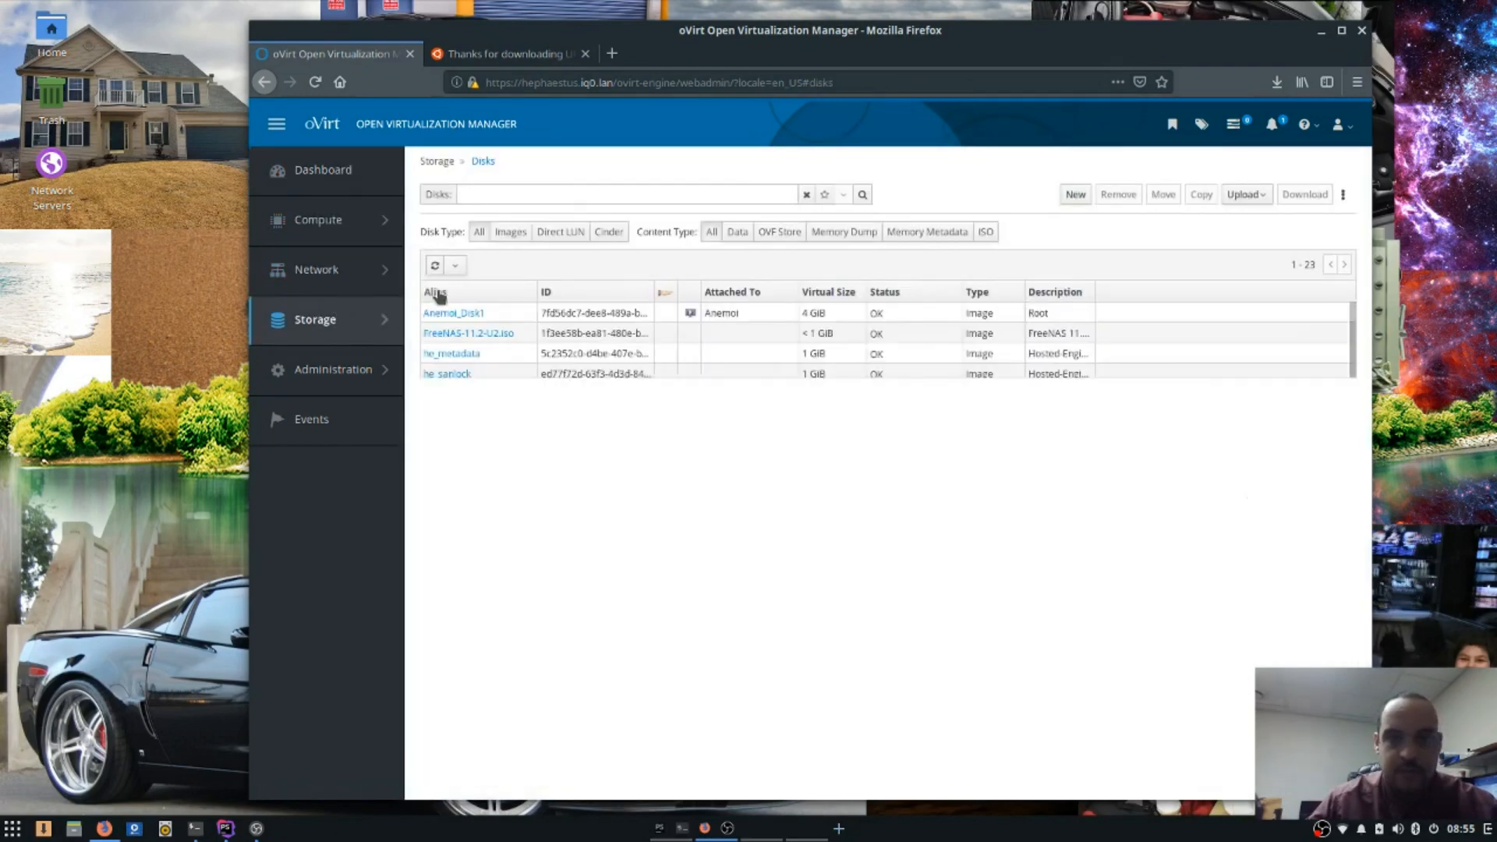
pyautogui.click(1242, 194)
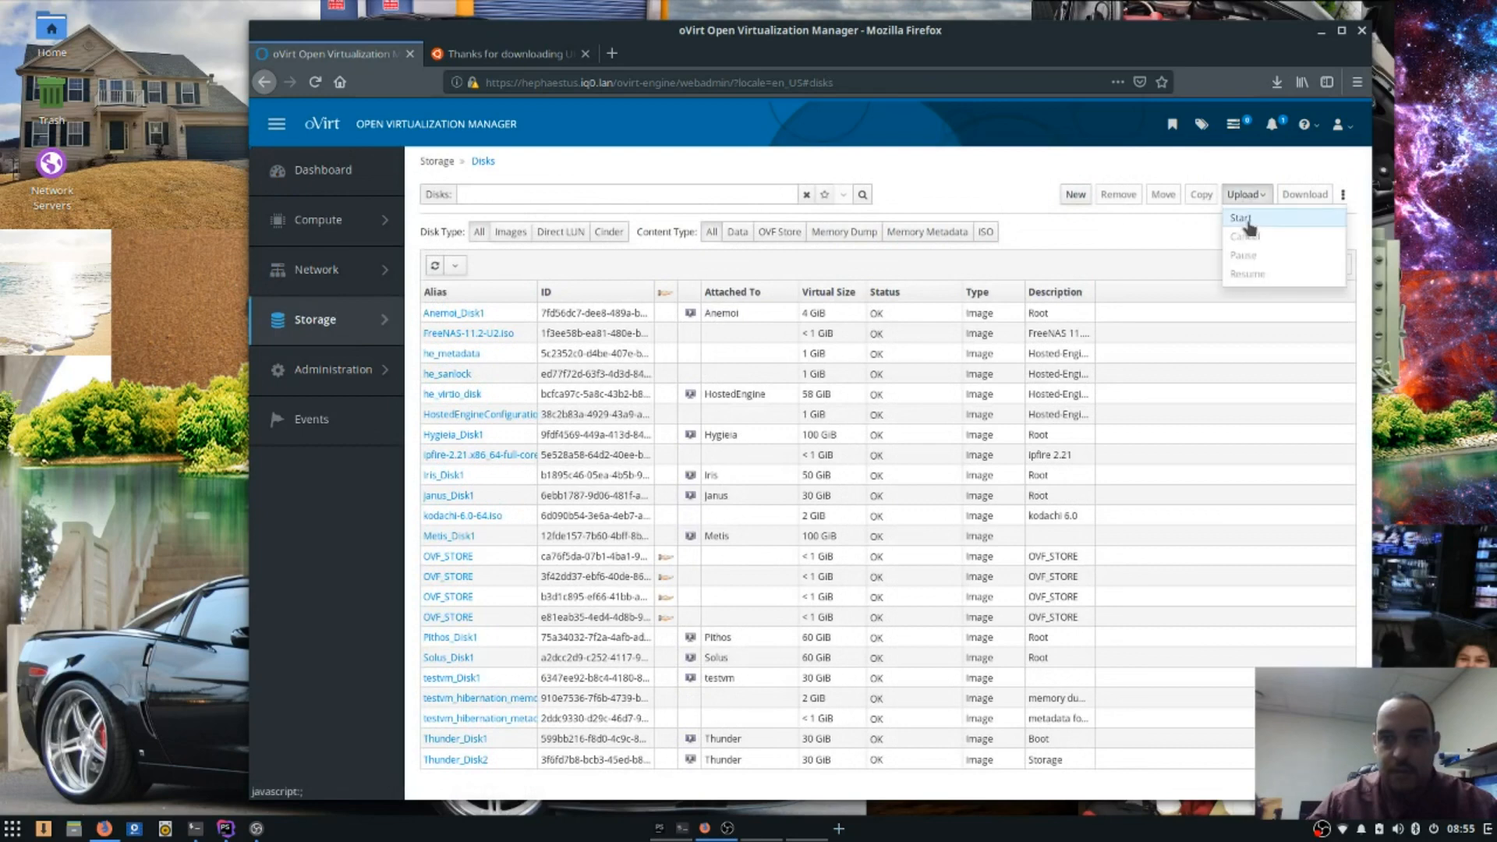
# Start an image upload, test the connection and trust the ovirt-engine CA to identify websites.
pyautogui.click(1240, 219)
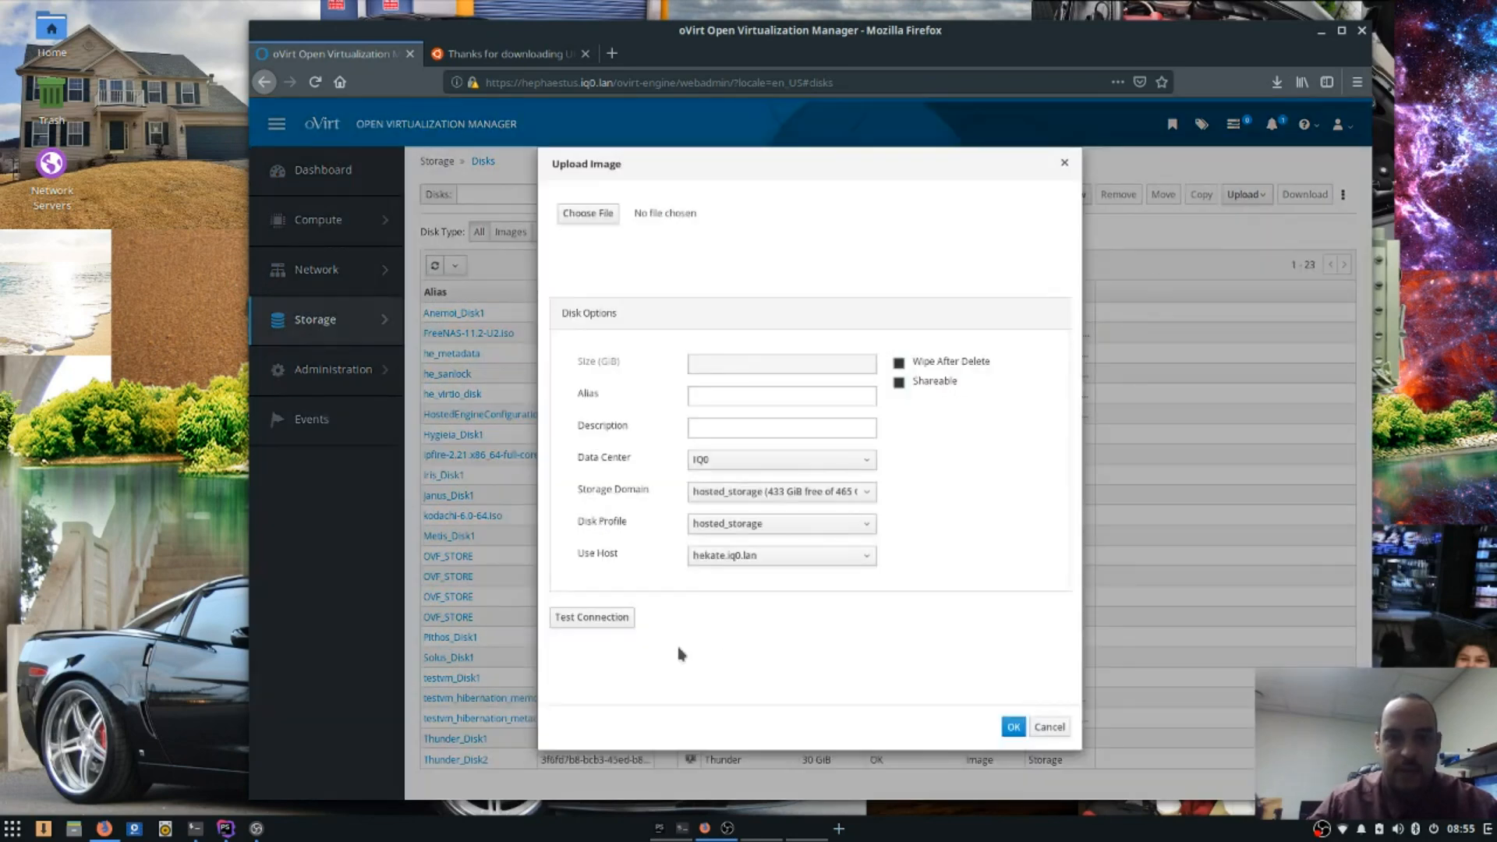
pyautogui.click(591, 618)
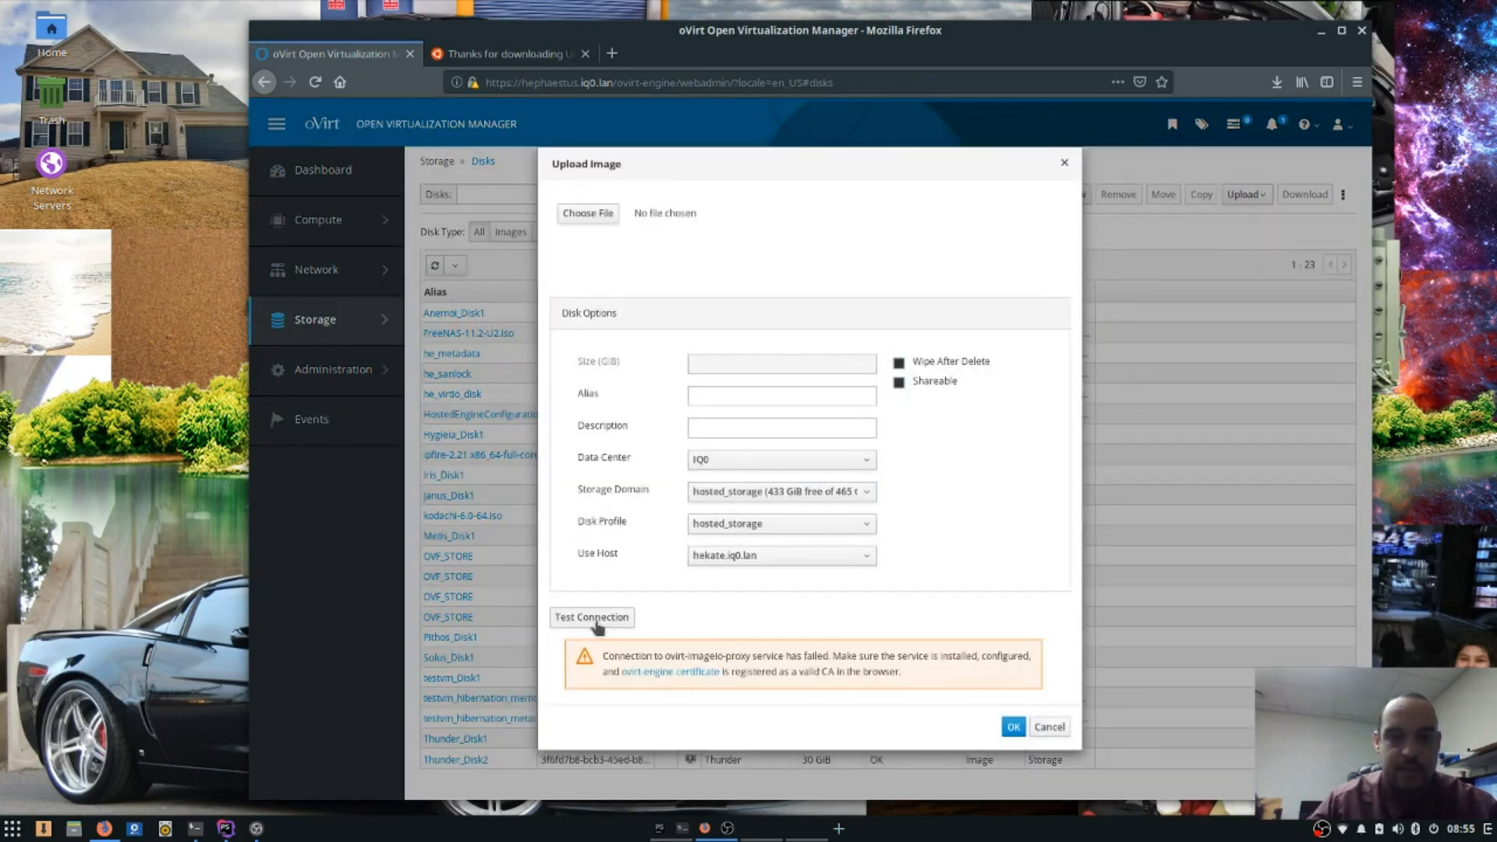
pyautogui.moveTo(669, 670)
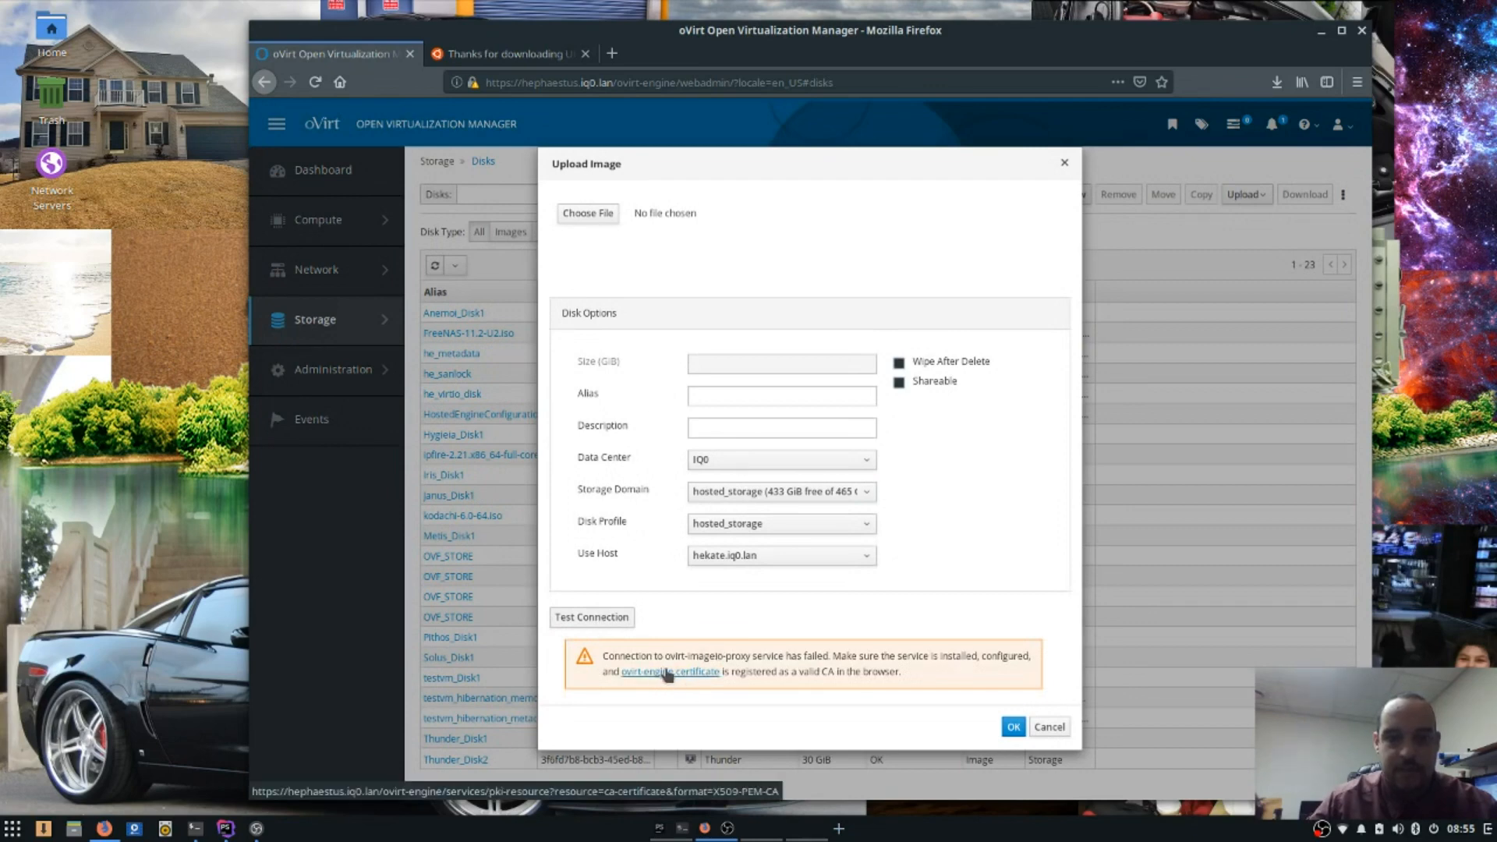
pyautogui.click(671, 670)
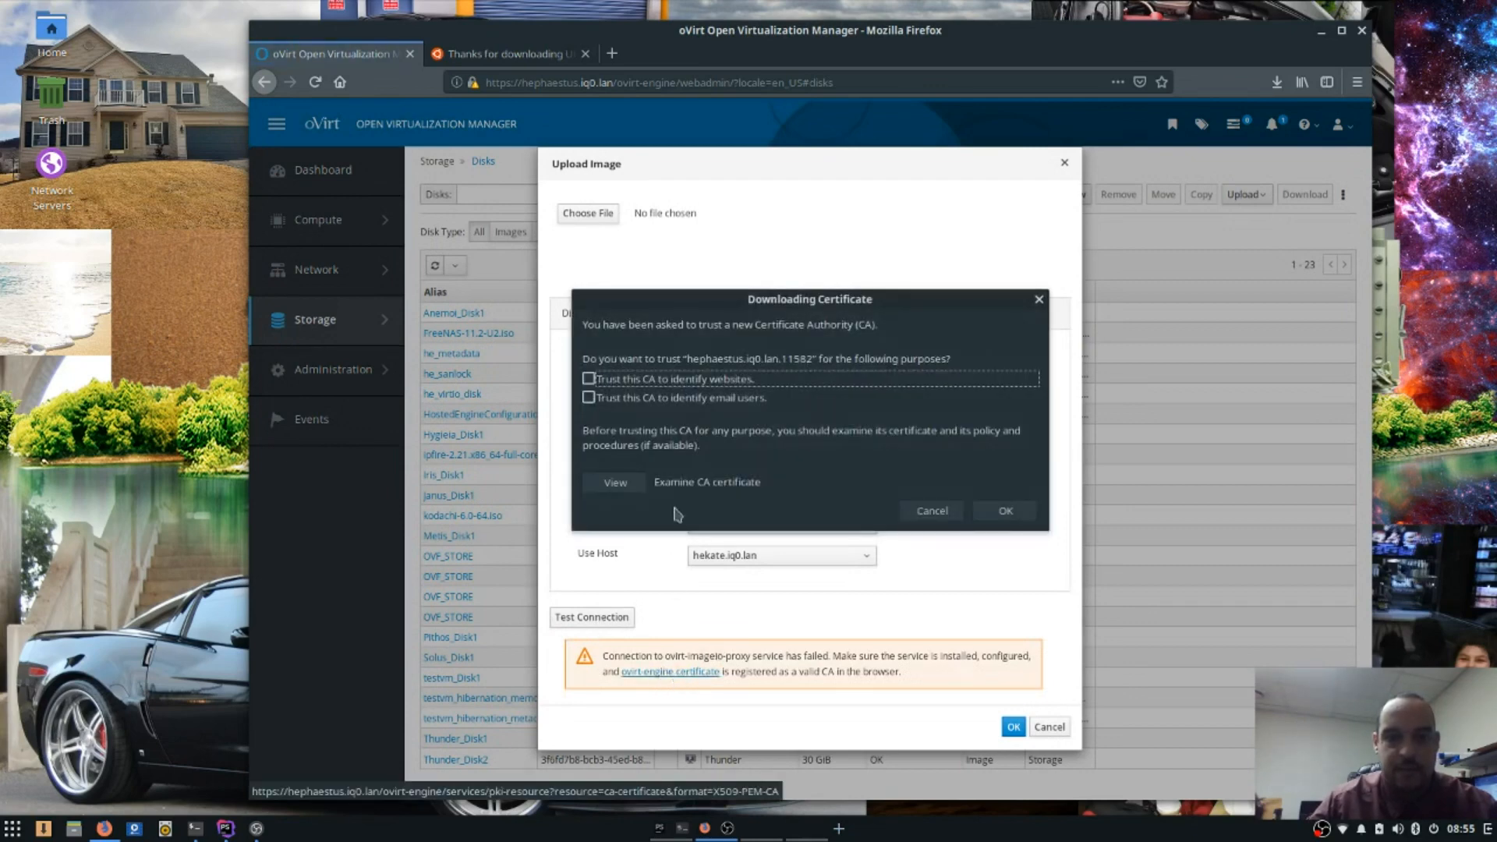
pyautogui.click(588, 379)
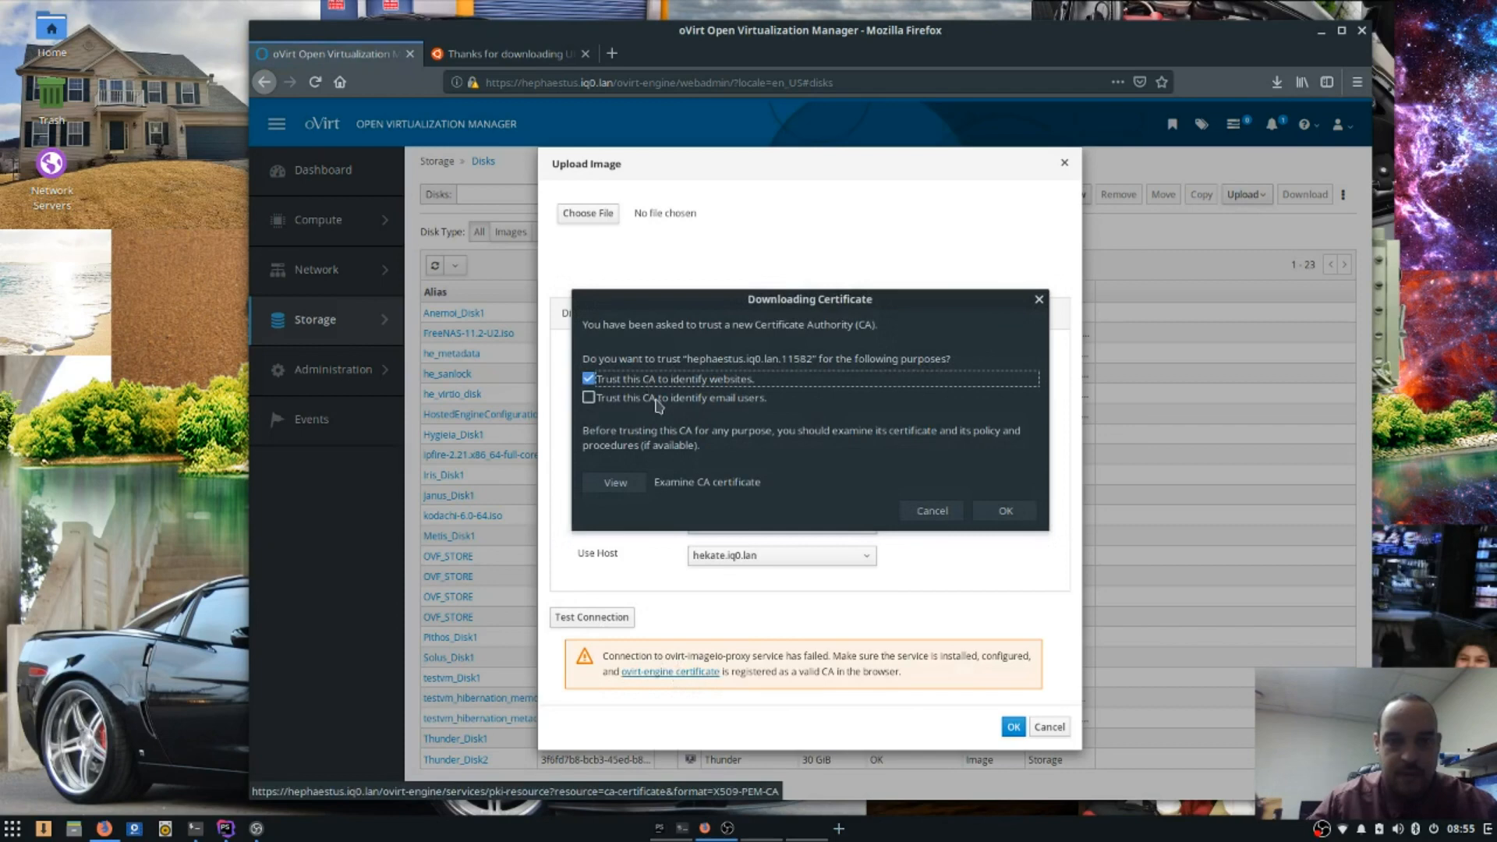
pyautogui.click(1003, 510)
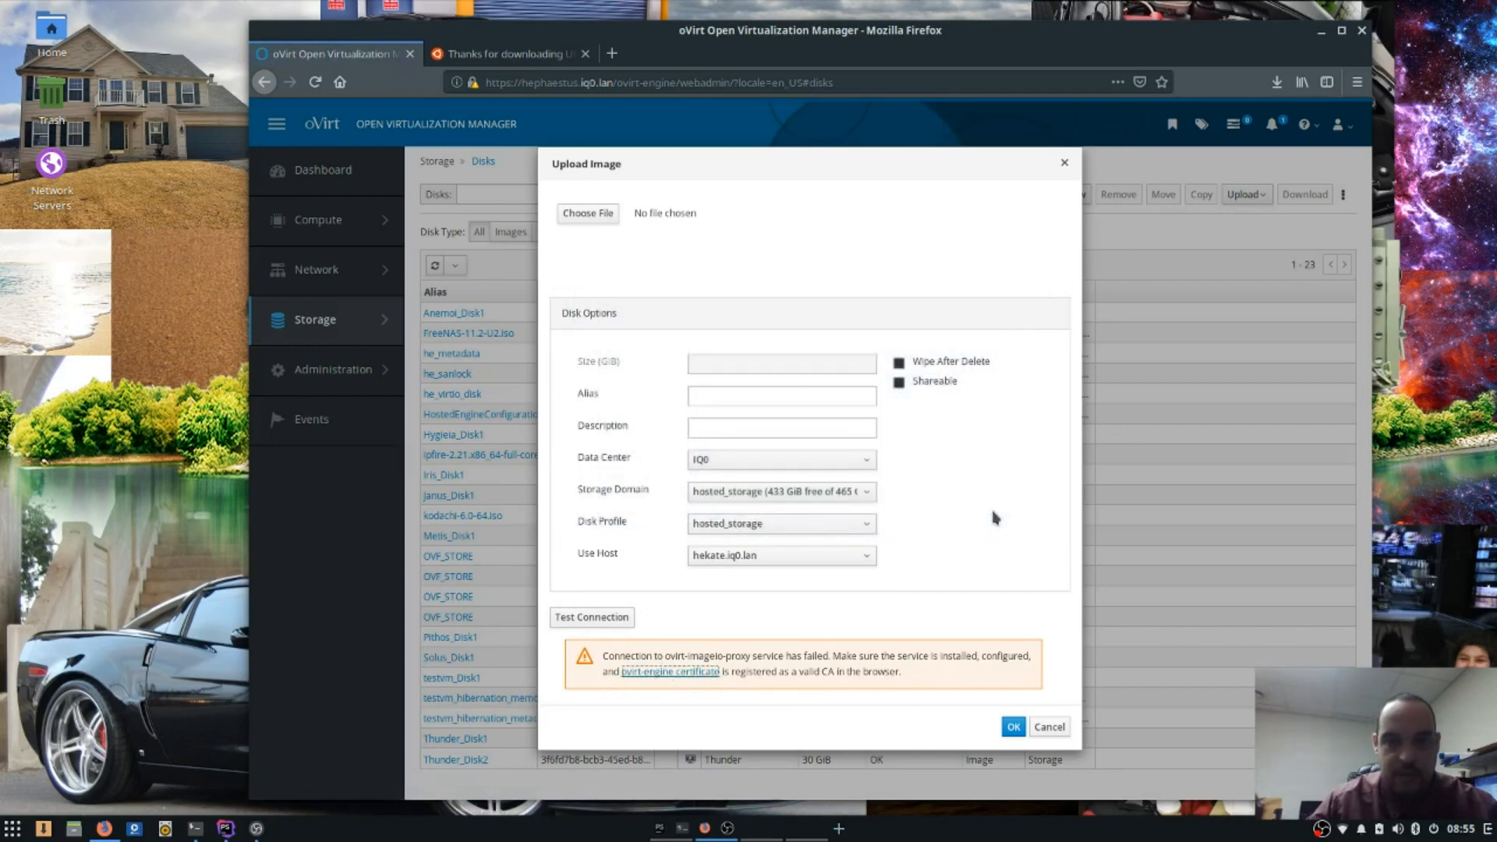
# Choose ubuntu-18.04.2-live-server-amd64.iso as the image file to upload.
pyautogui.click(588, 214)
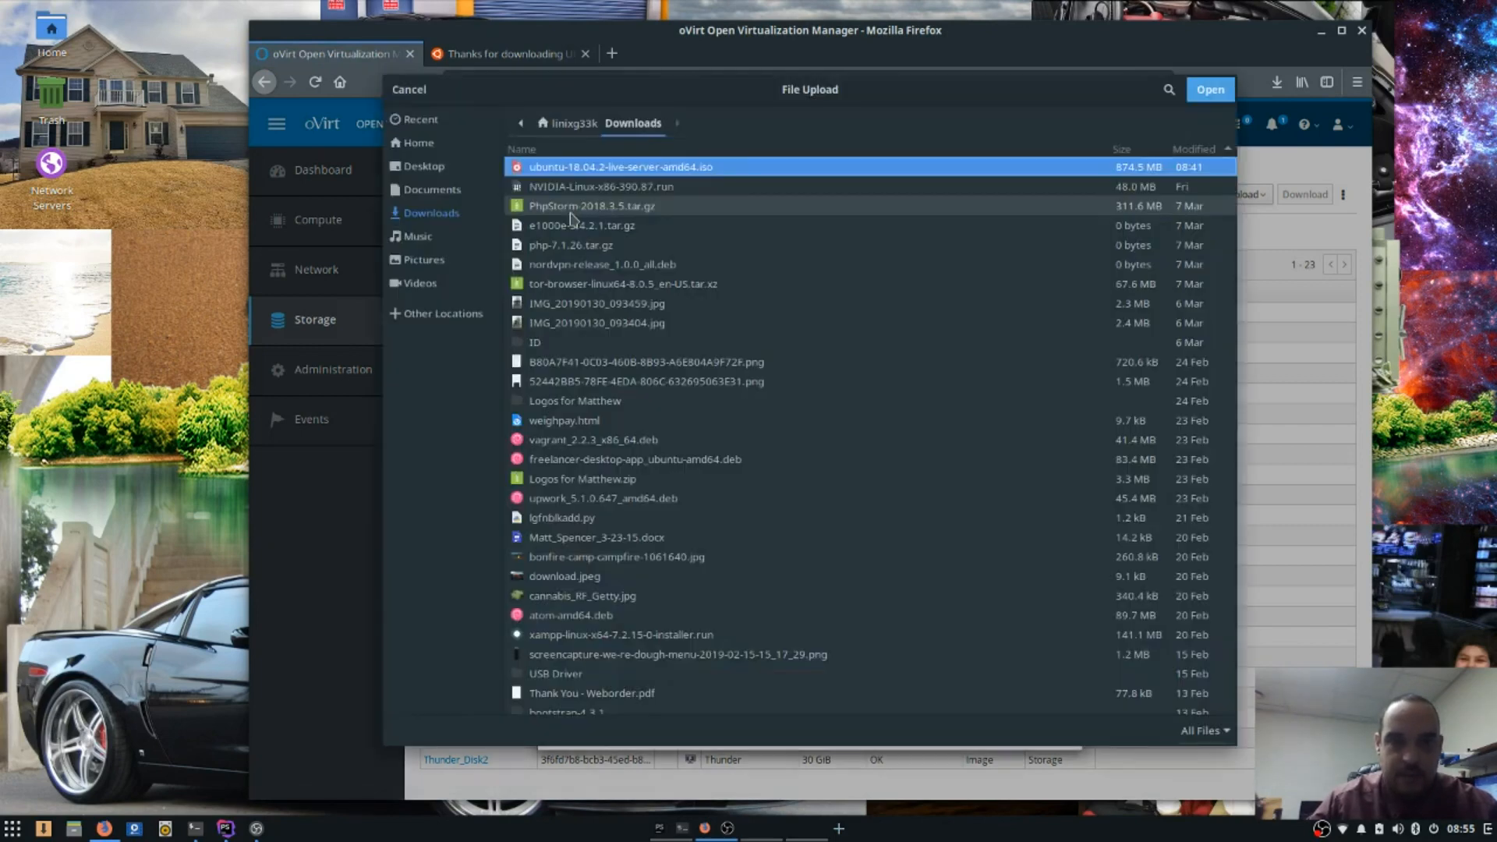
pyautogui.click(620, 167)
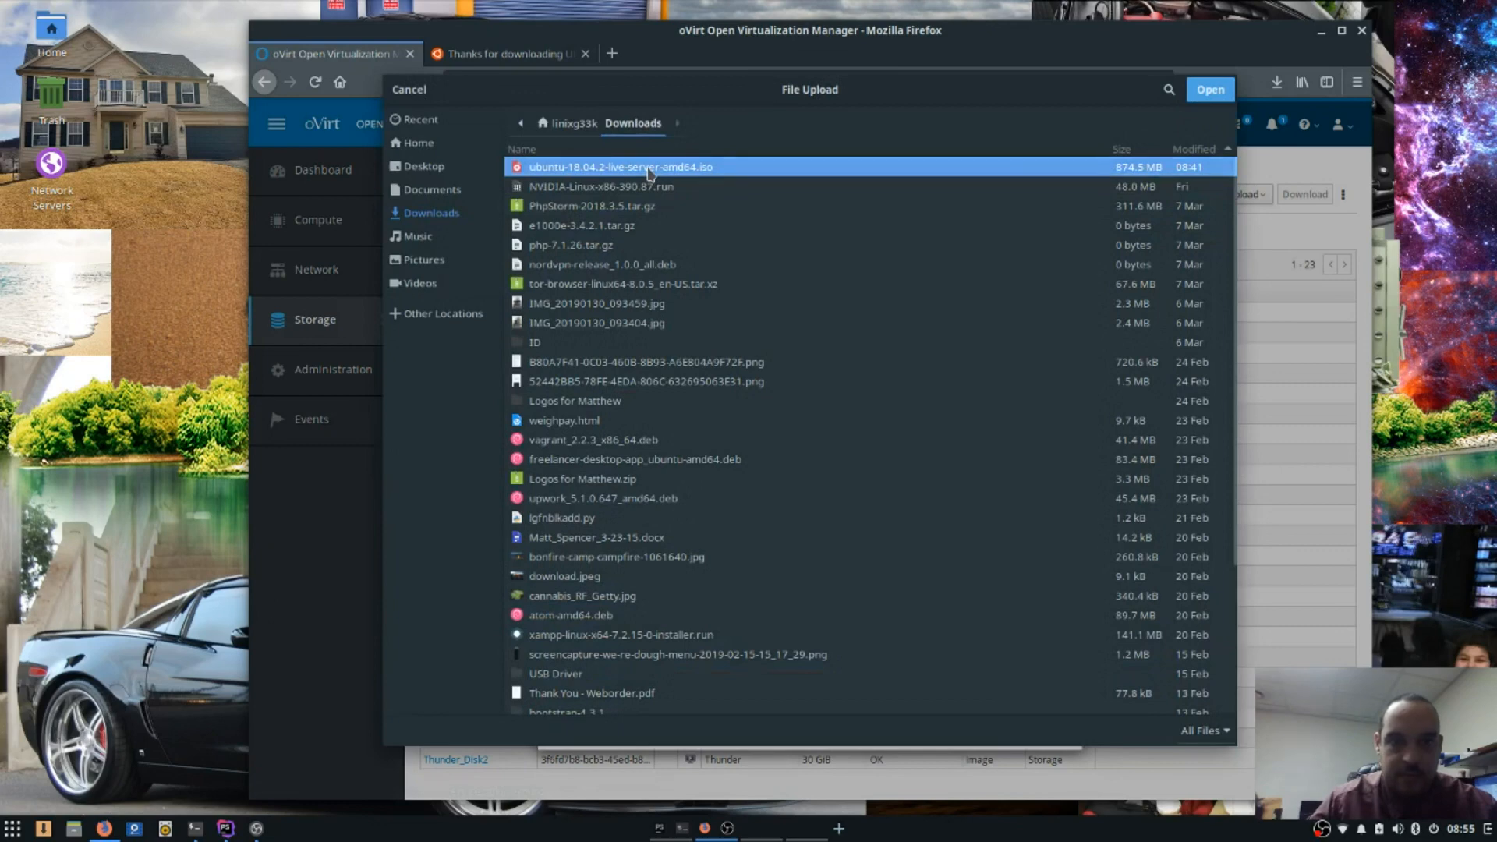
pyautogui.click(1208, 89)
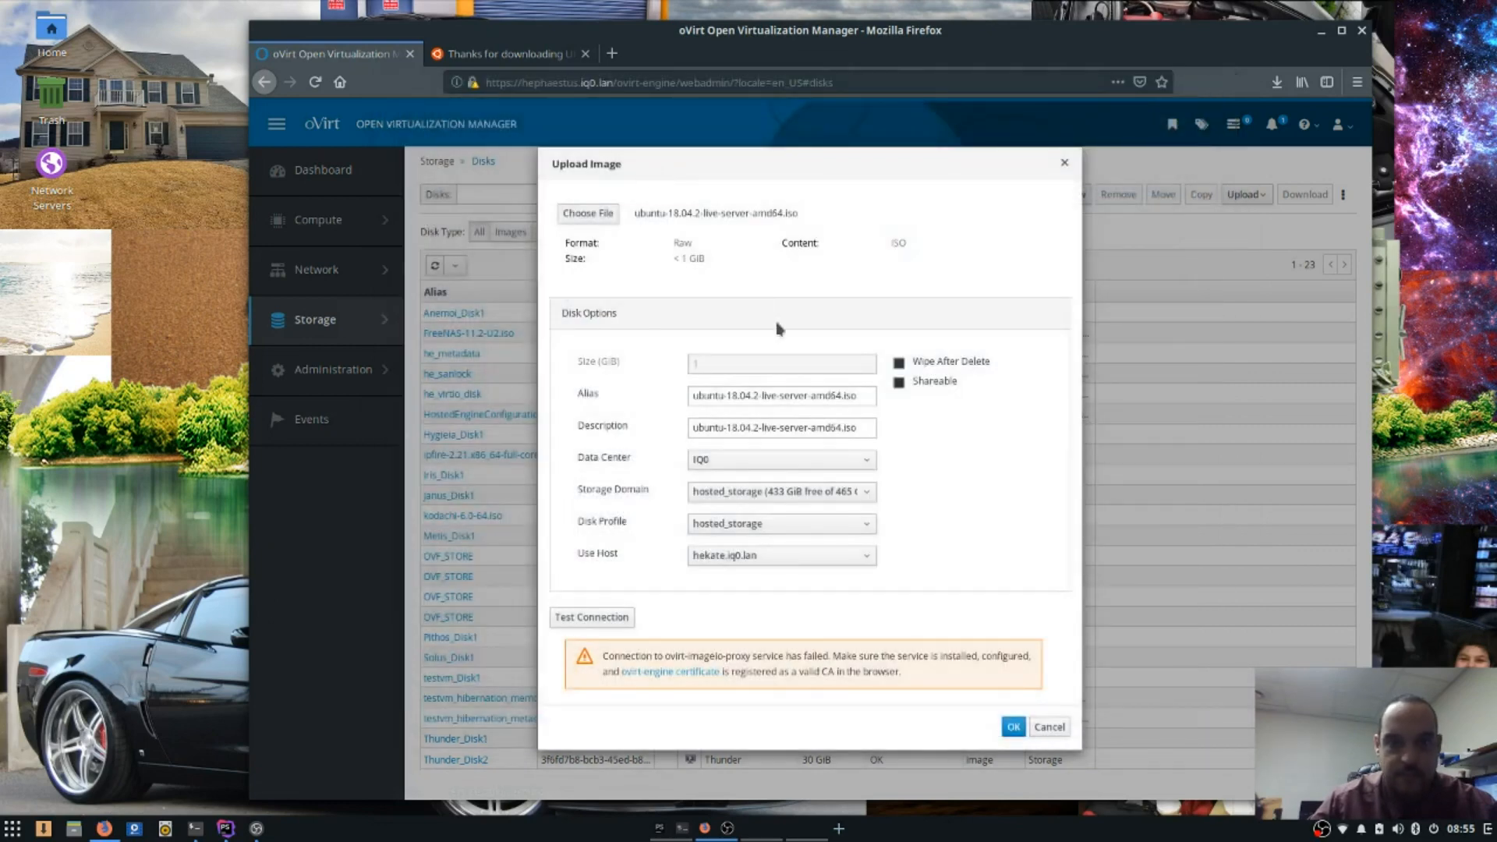
# Replace the description with 'Ubuntu 18.04.2' and start the upload.
pyautogui.click(780, 427)
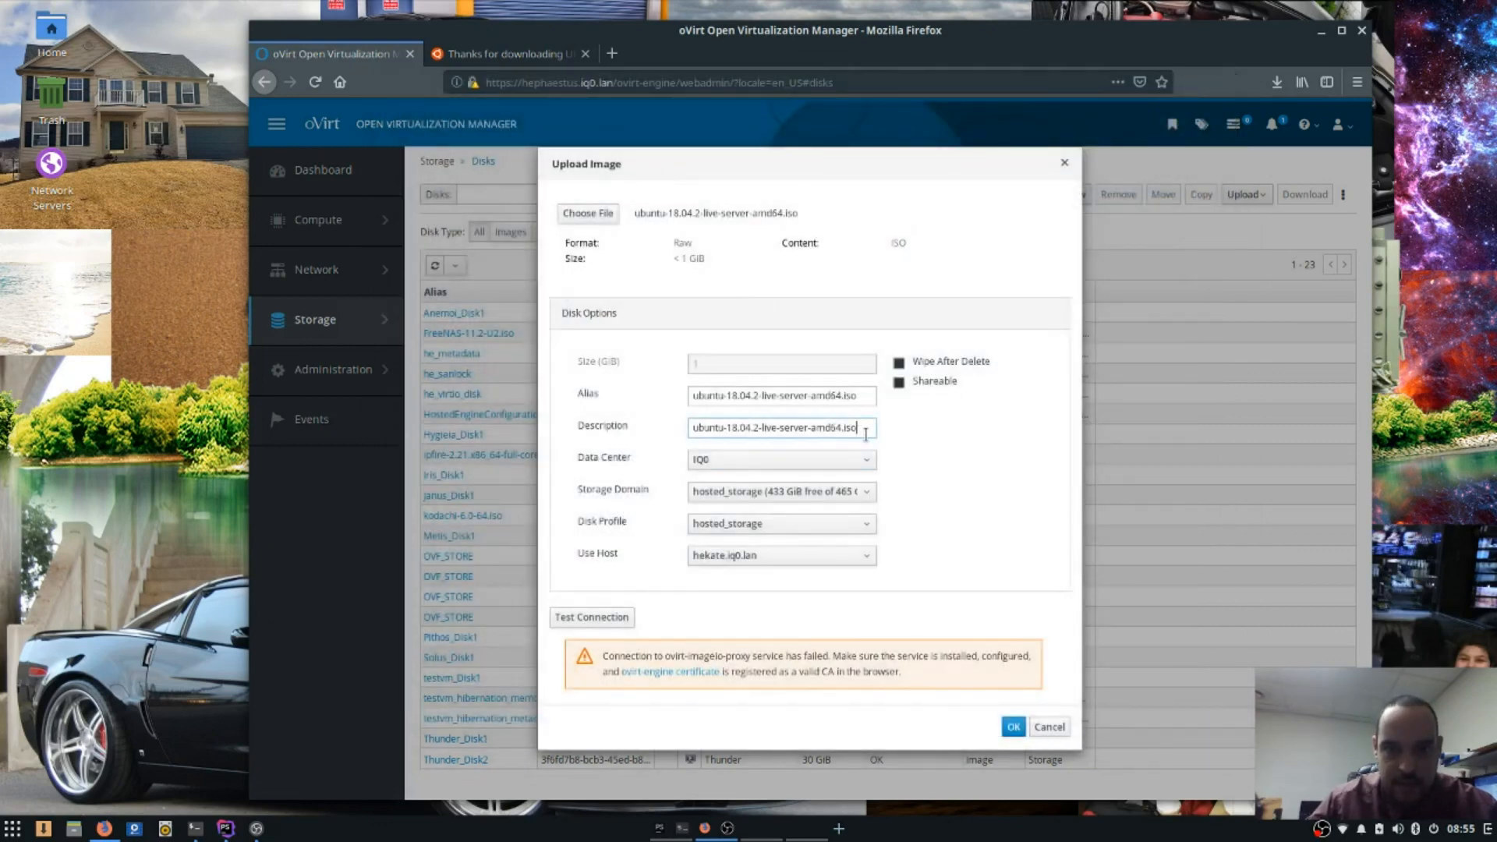
pyautogui.doubleClick(848, 428)
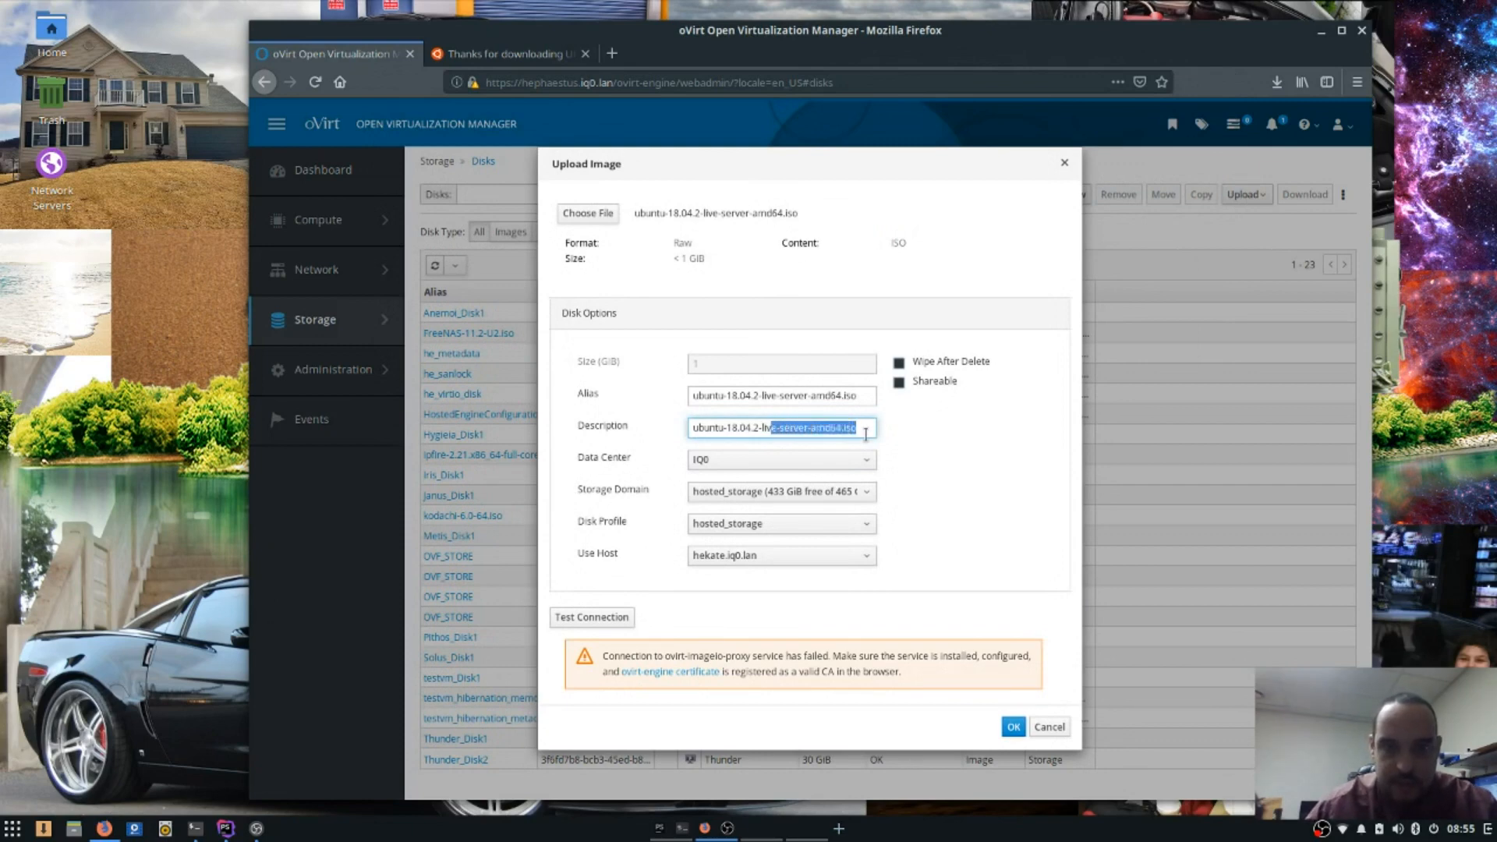
pyautogui.press('Backspace')
pyautogui.write('Ubuntu 18.04.2')
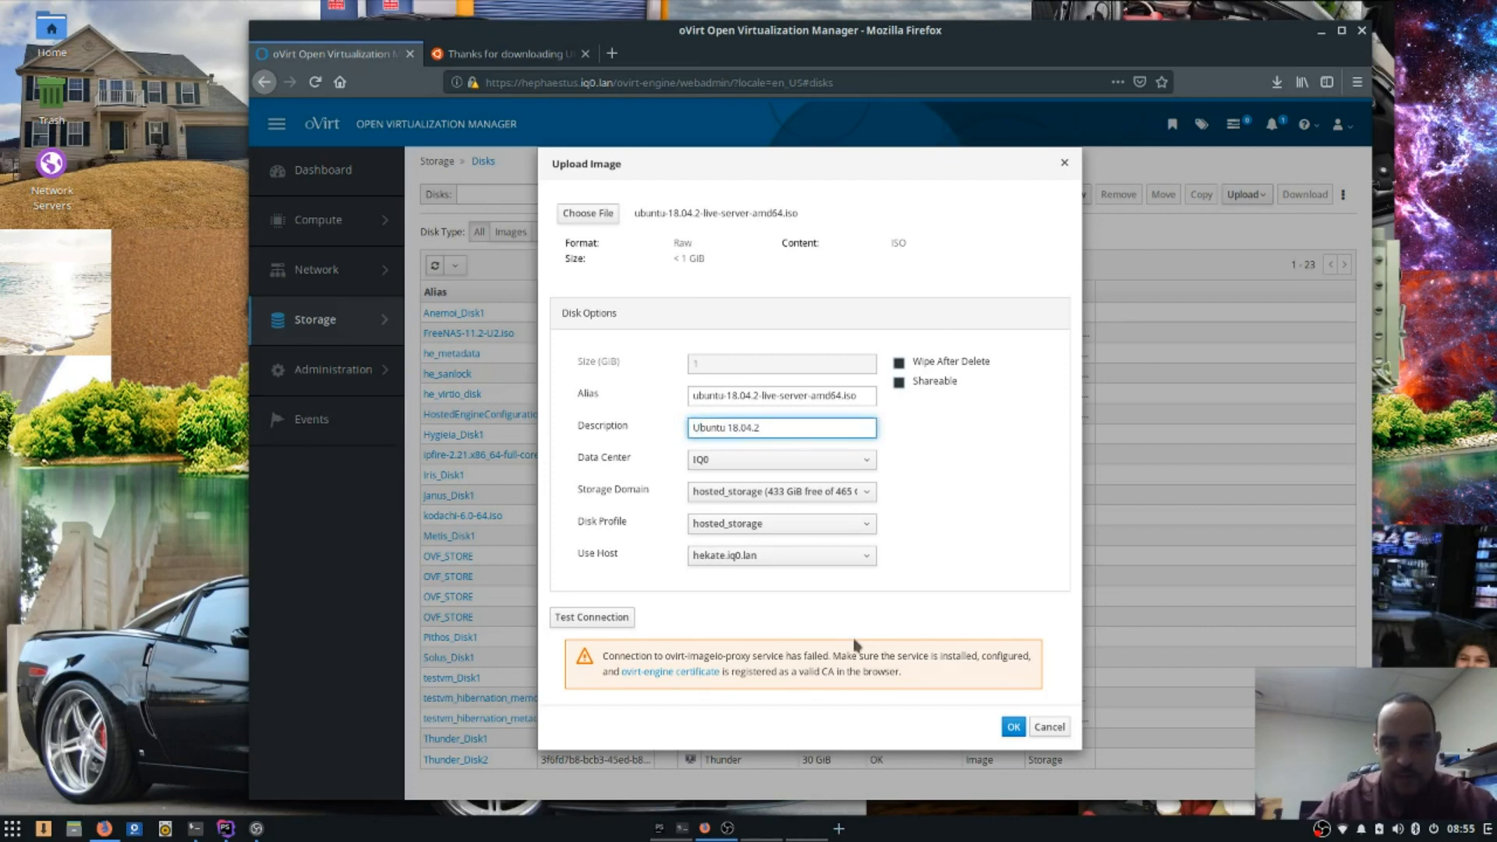
pyautogui.click(1014, 727)
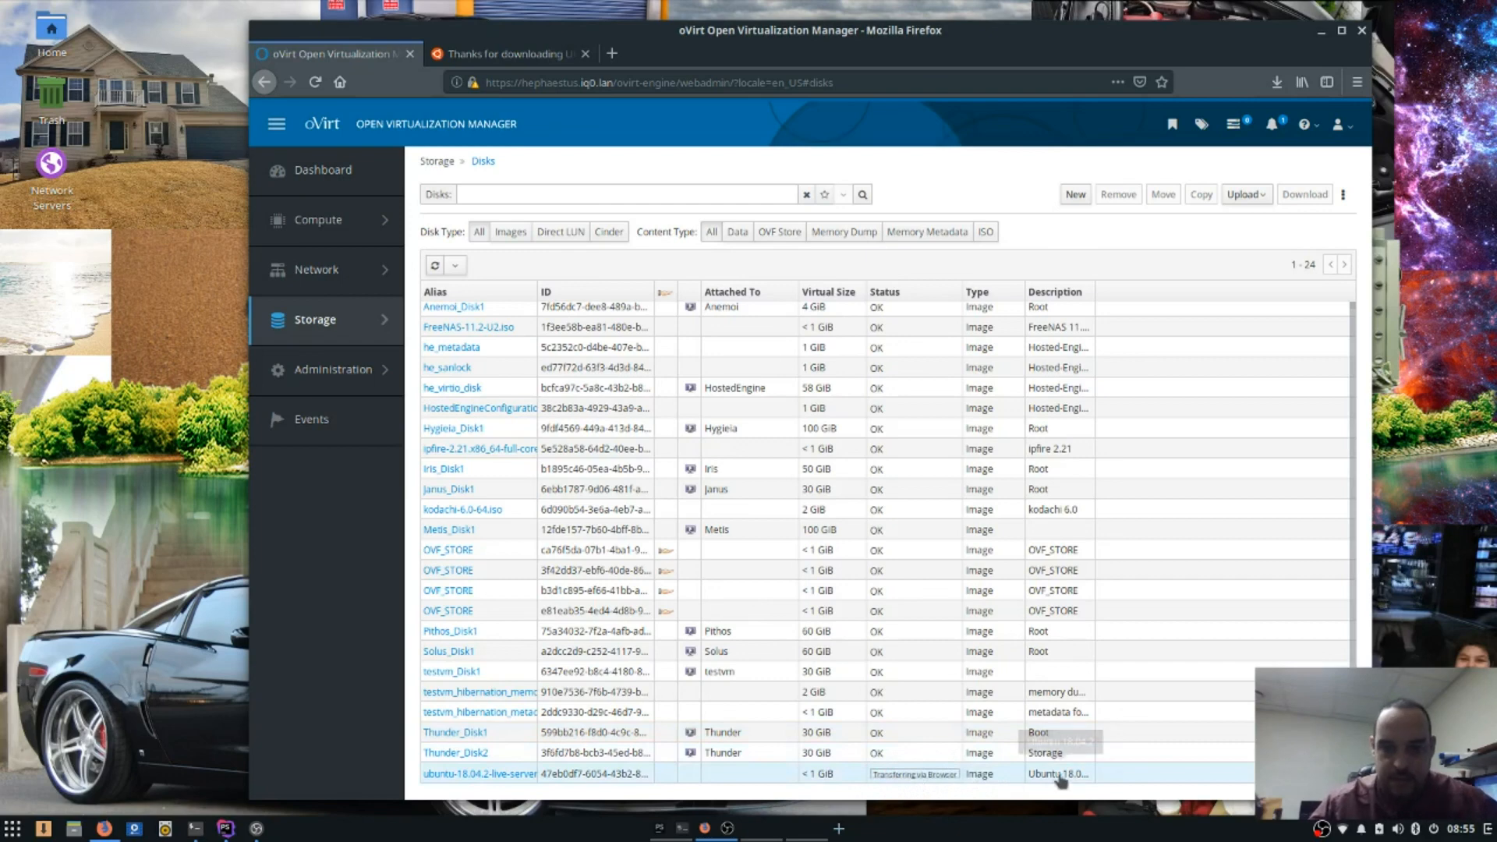
pyautogui.moveTo(1129, 785)
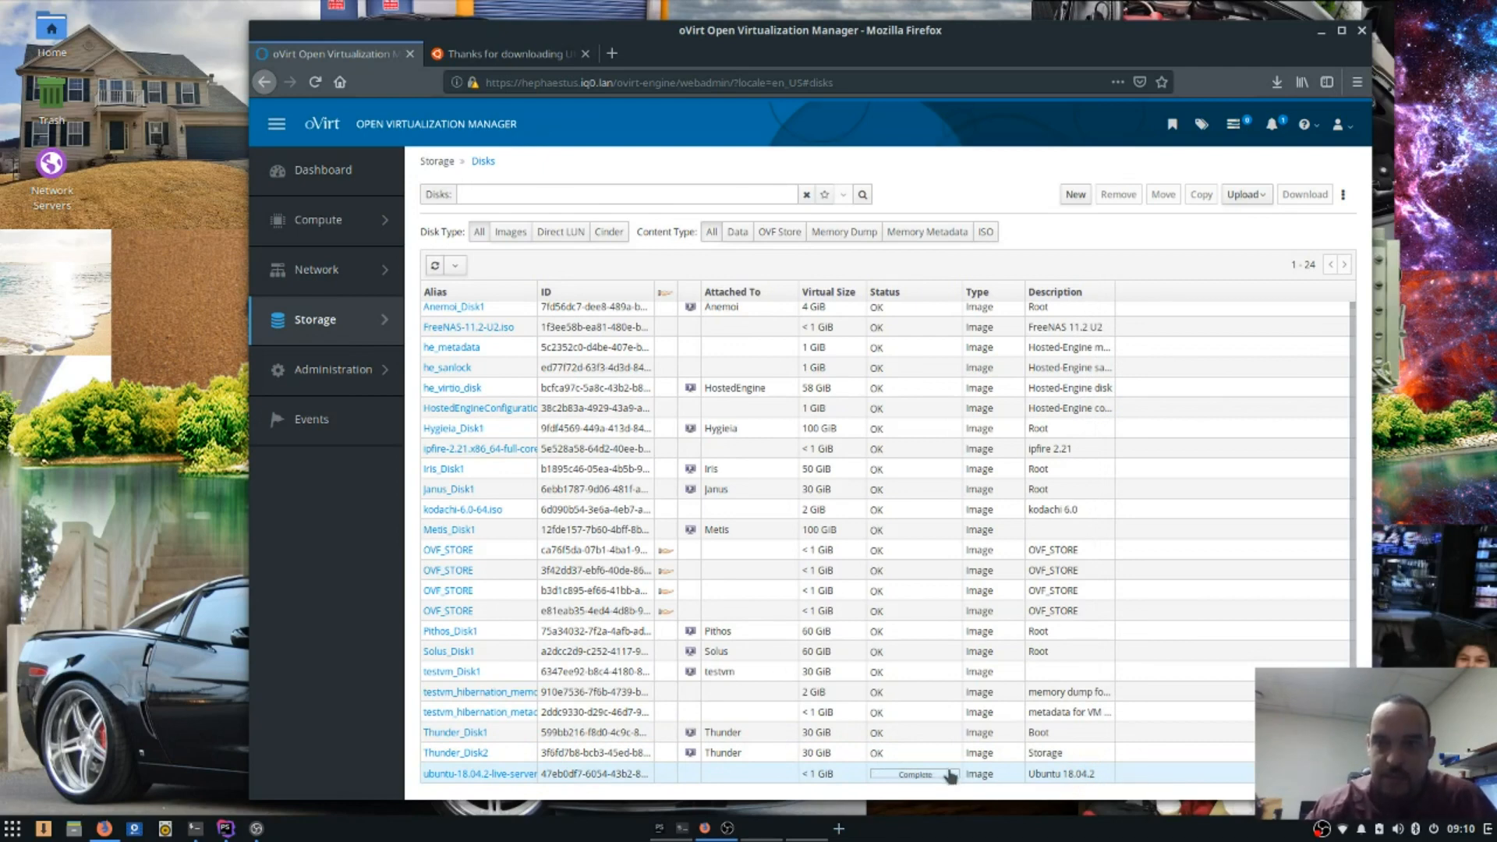
# Go to Compute > Virtual Machines and edit the Pithos machine's settings.
pyautogui.click(318, 219)
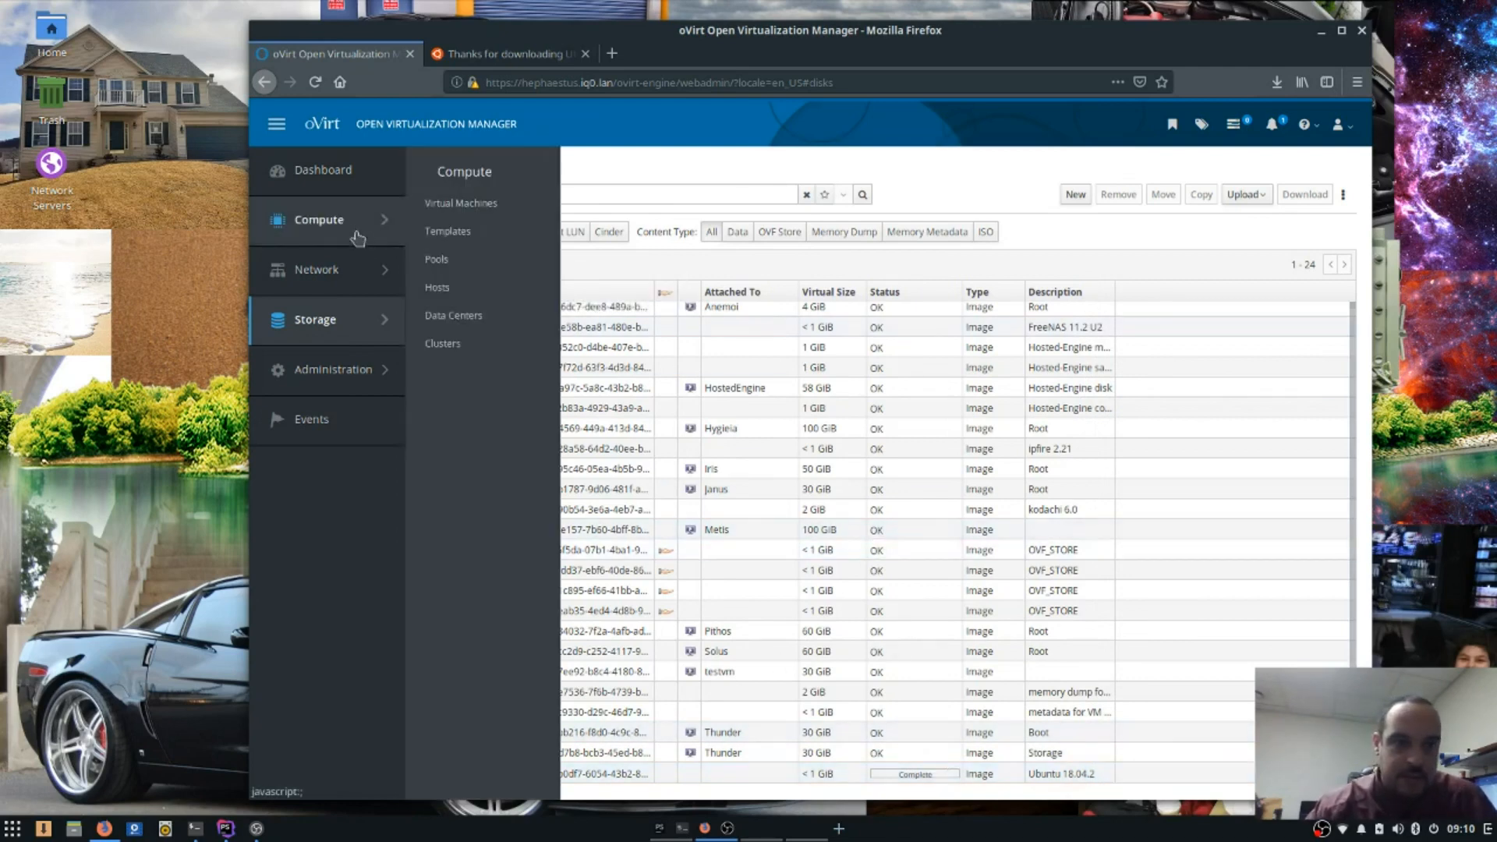
pyautogui.click(460, 203)
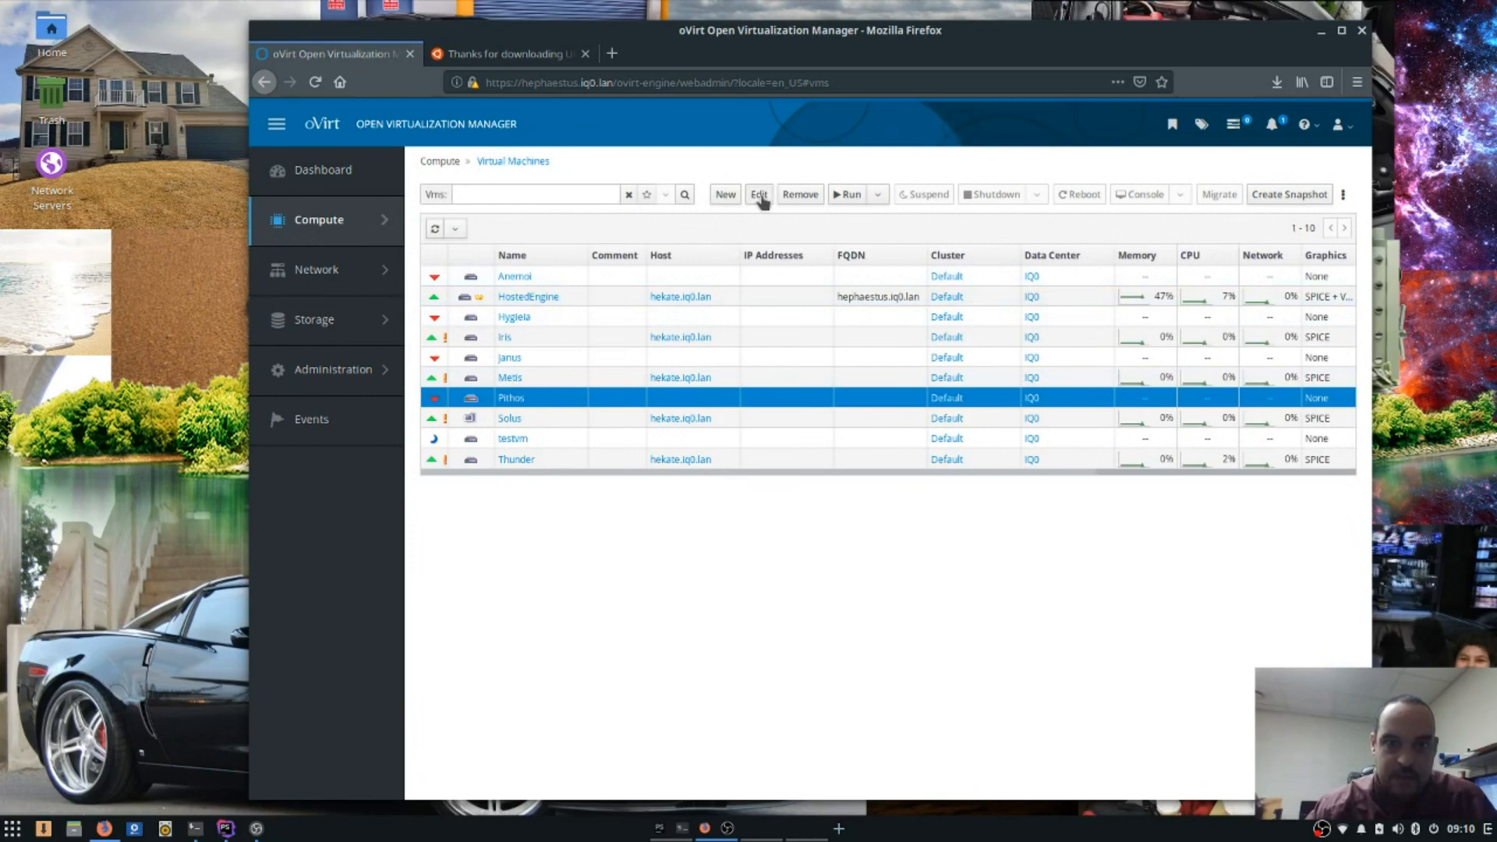
pyautogui.click(757, 194)
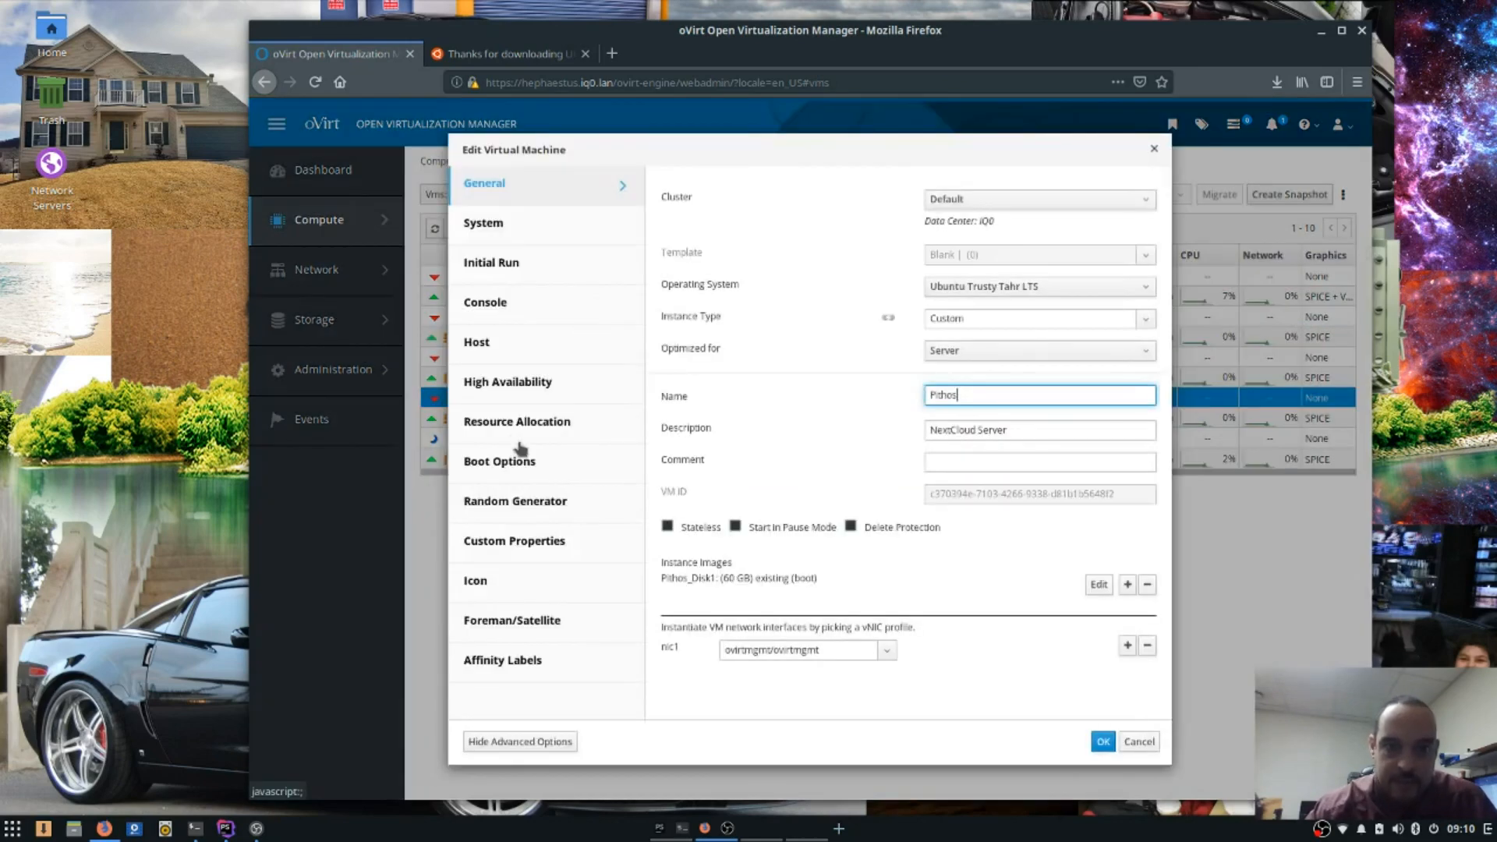
# In Boot Options, attach ubuntu-18.04.2-live-server-amd64.iso as the machine's CD.
pyautogui.click(499, 461)
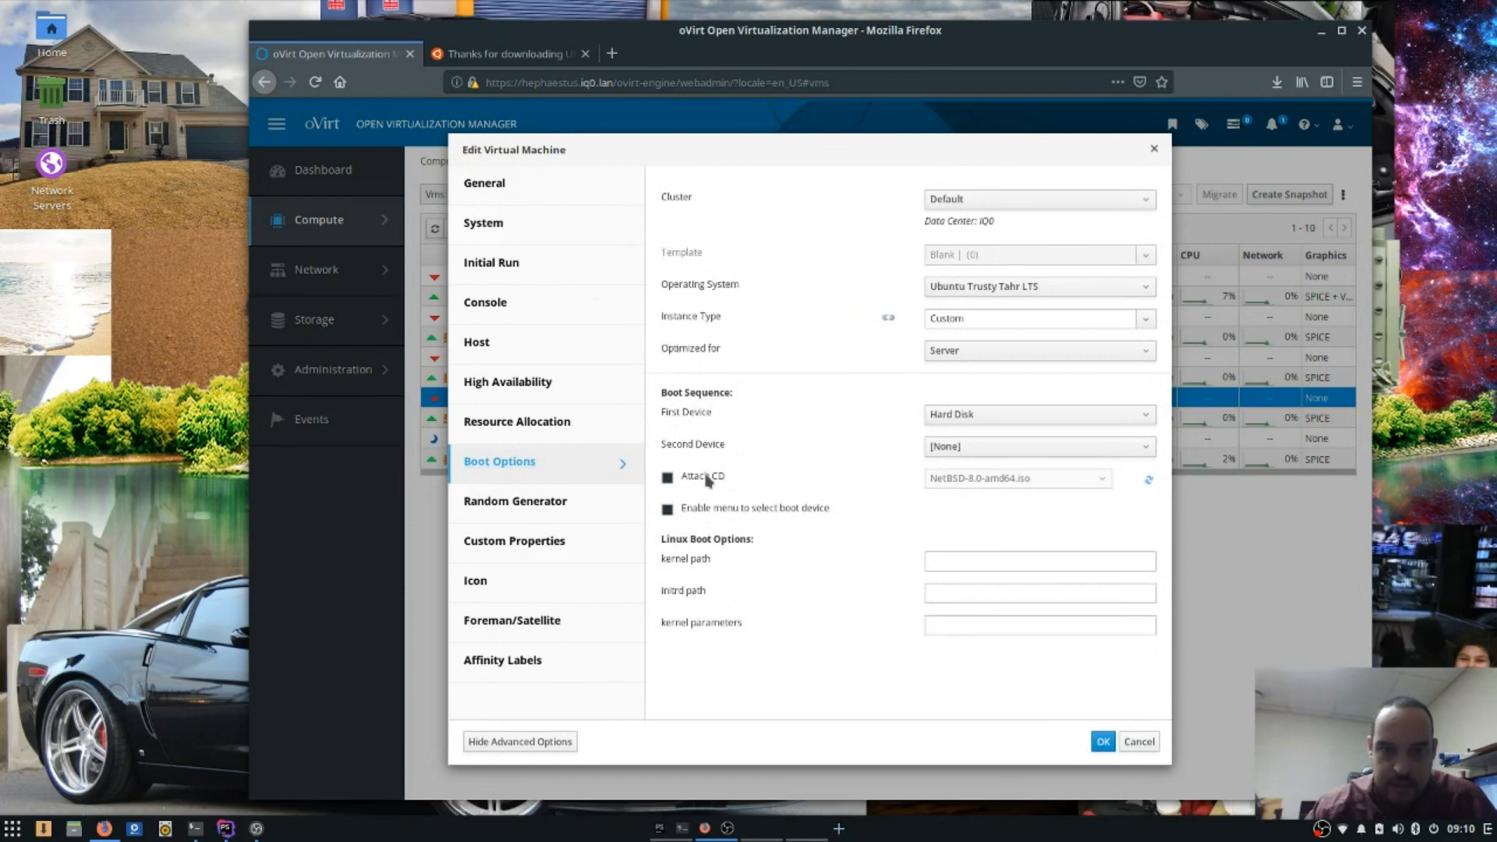
pyautogui.click(666, 477)
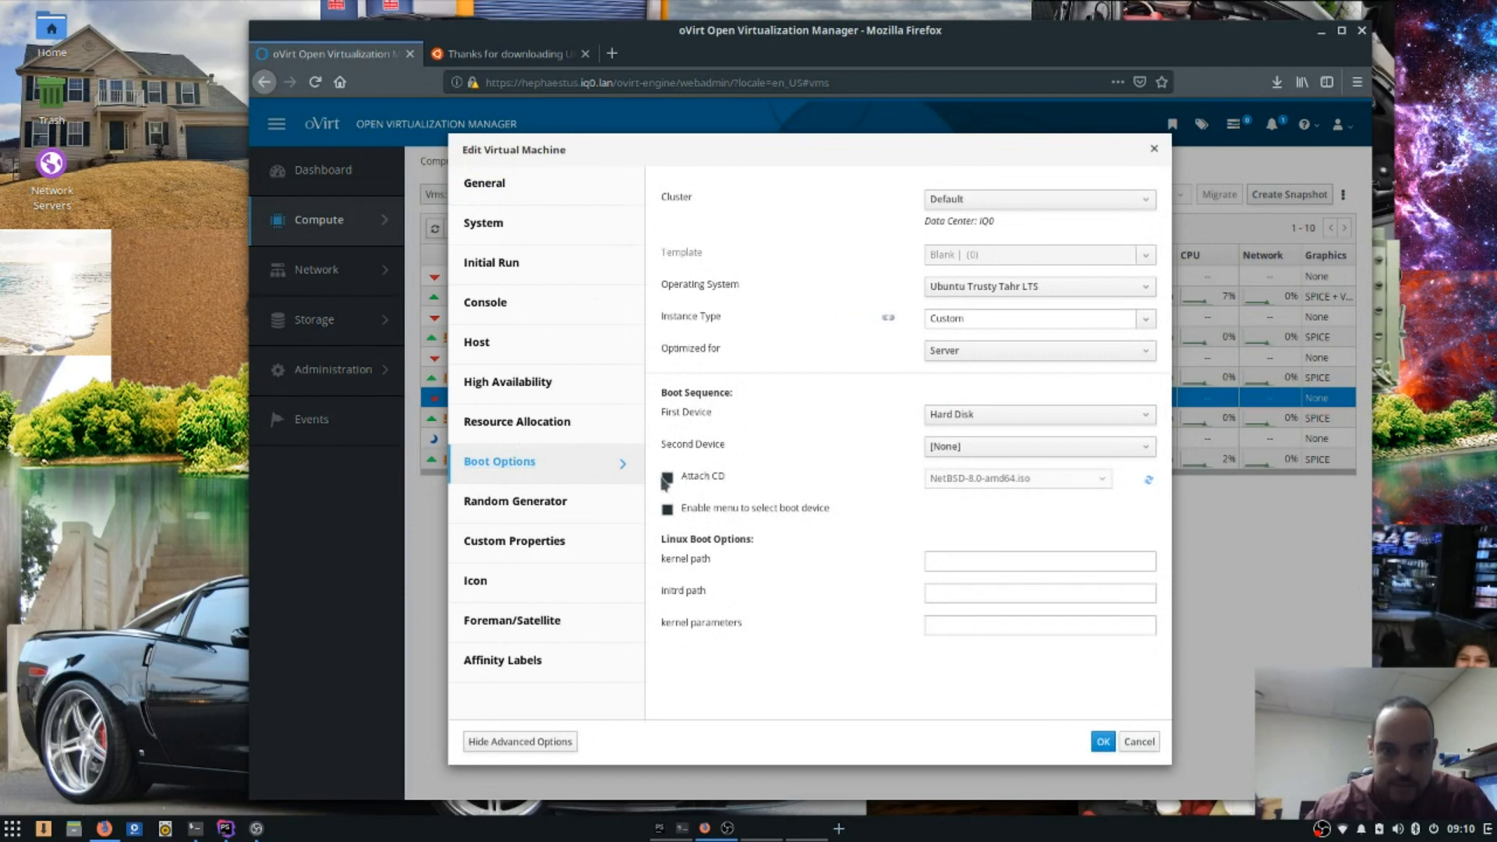
pyautogui.click(665, 482)
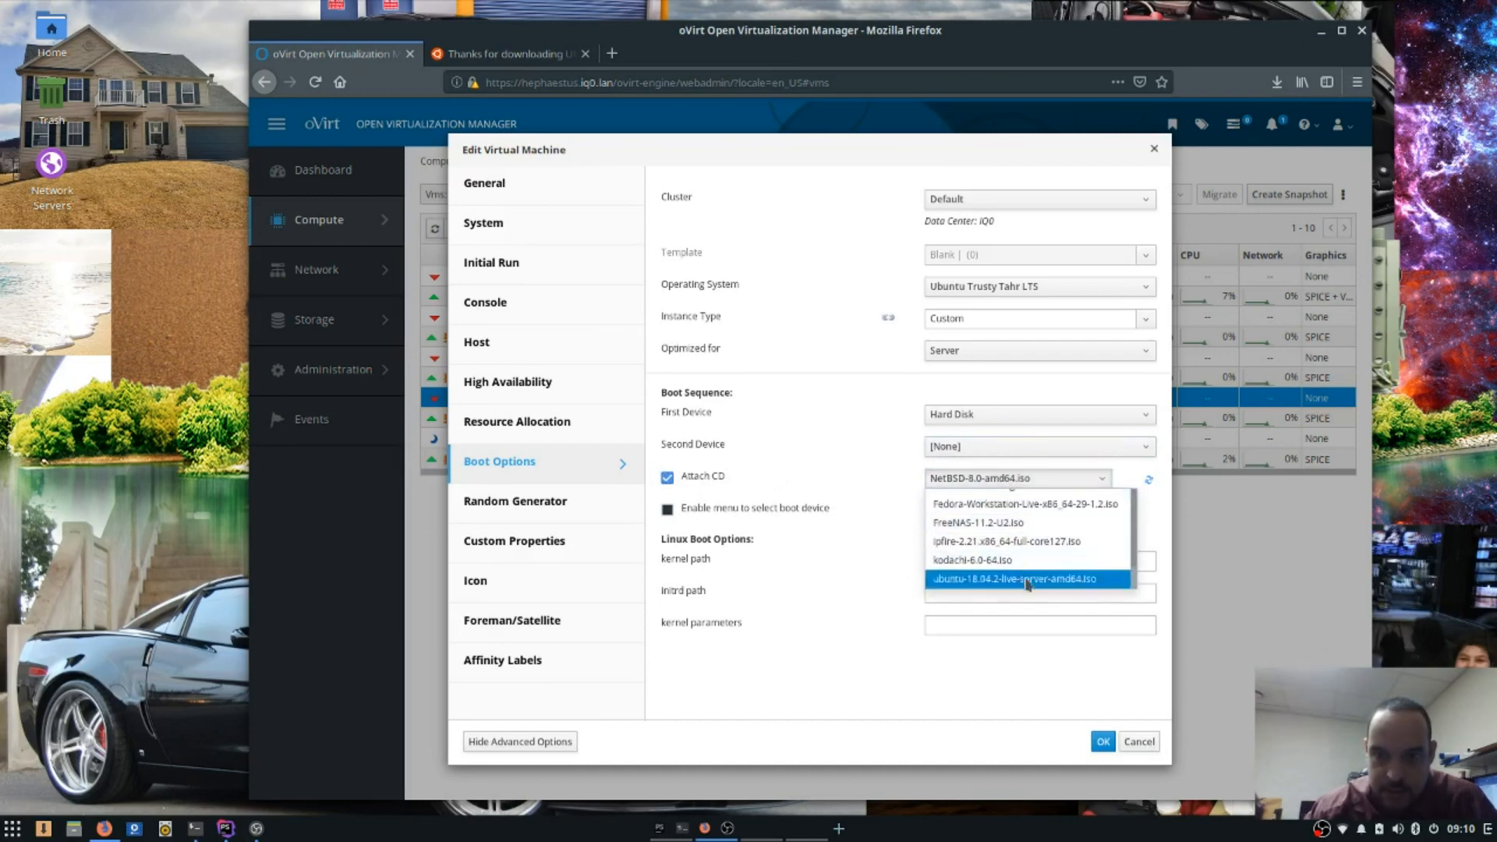
pyautogui.click(1020, 579)
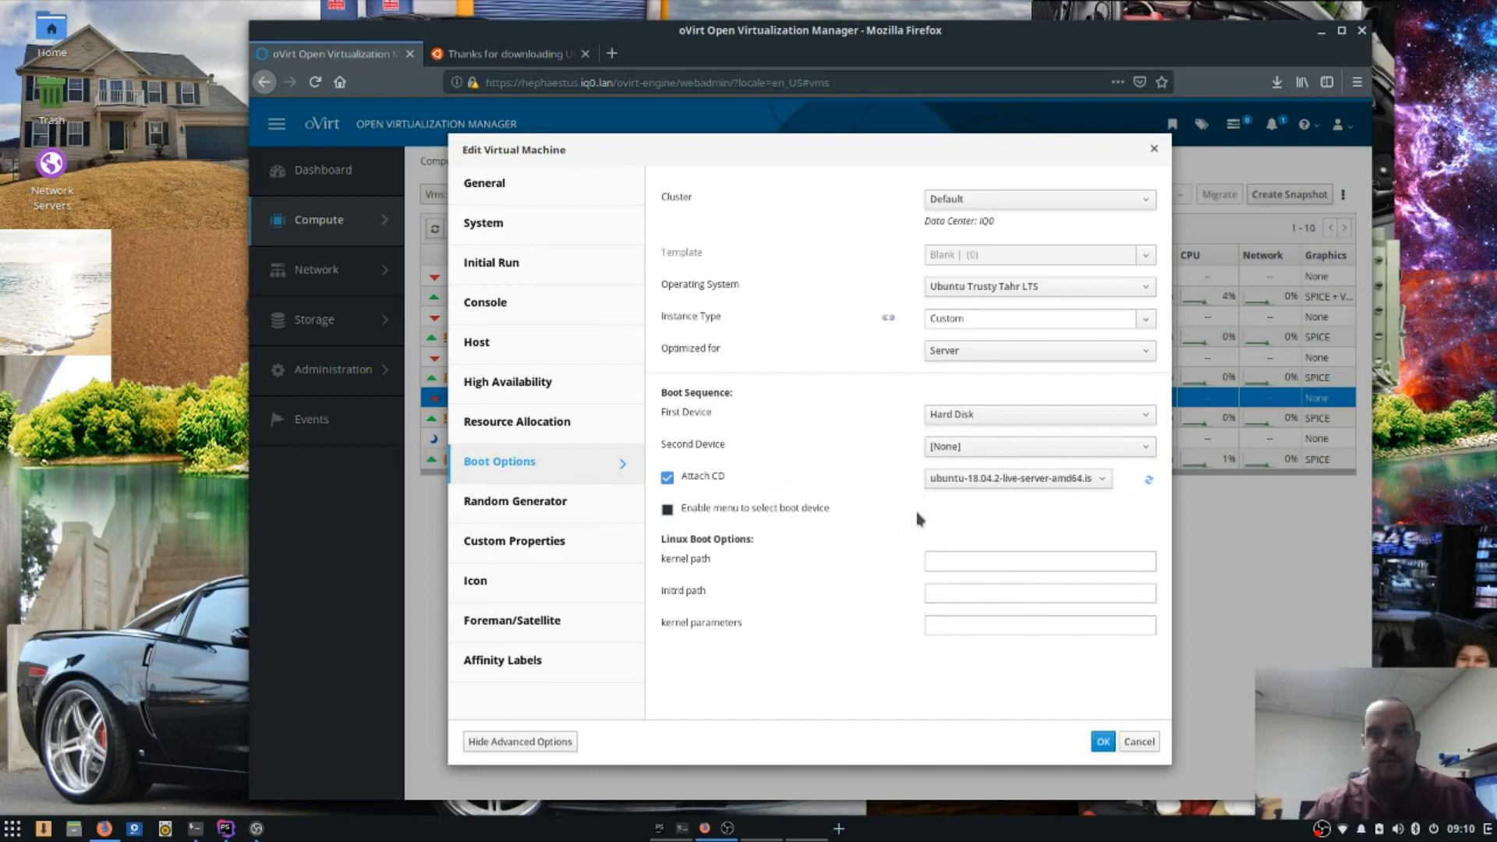